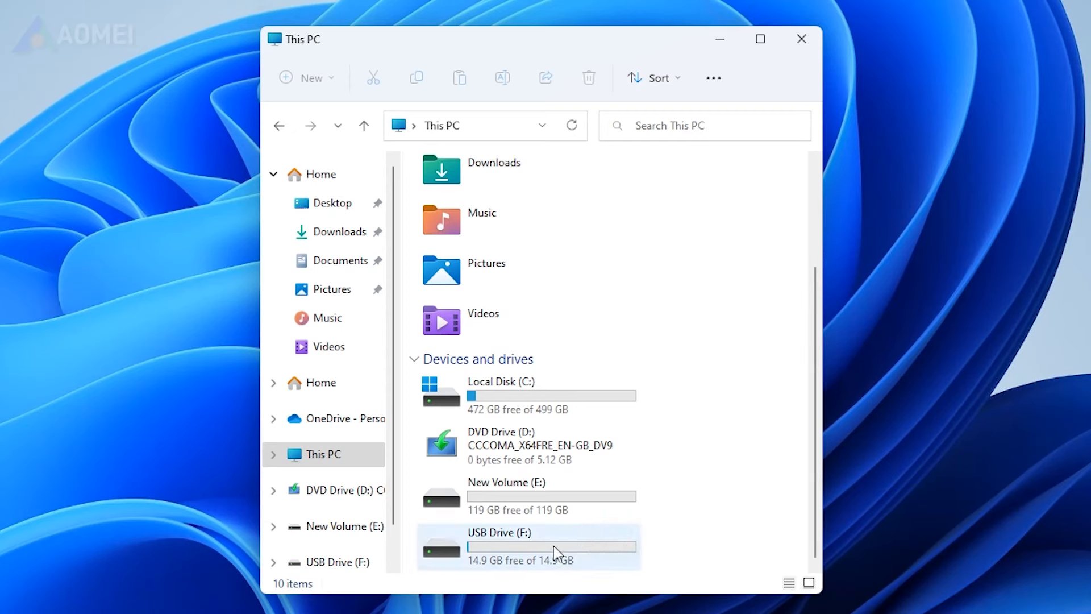
- Check the 14.9 GB USB Drive (F:) under This PC and open an administrator Command Prompt
{"action": "double_click", "coordinate": [499, 546]}
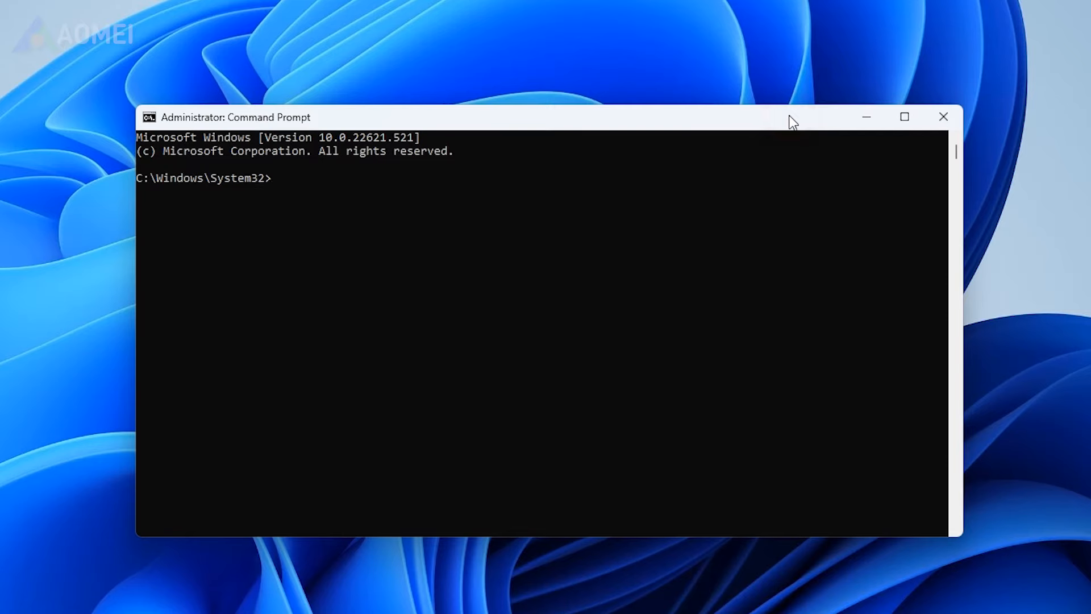
- Launch DiskPart and run list disk, showing three disks including the 15 GB Disk 2
{"action": "type", "text": "diskpart"}
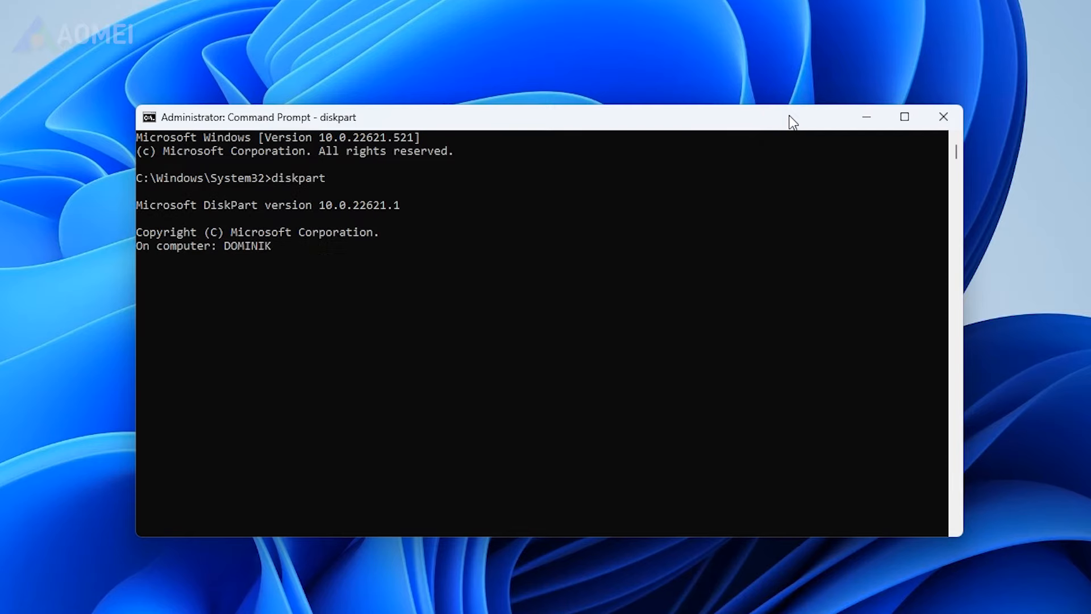
{"action": "type", "text": "list disk"}
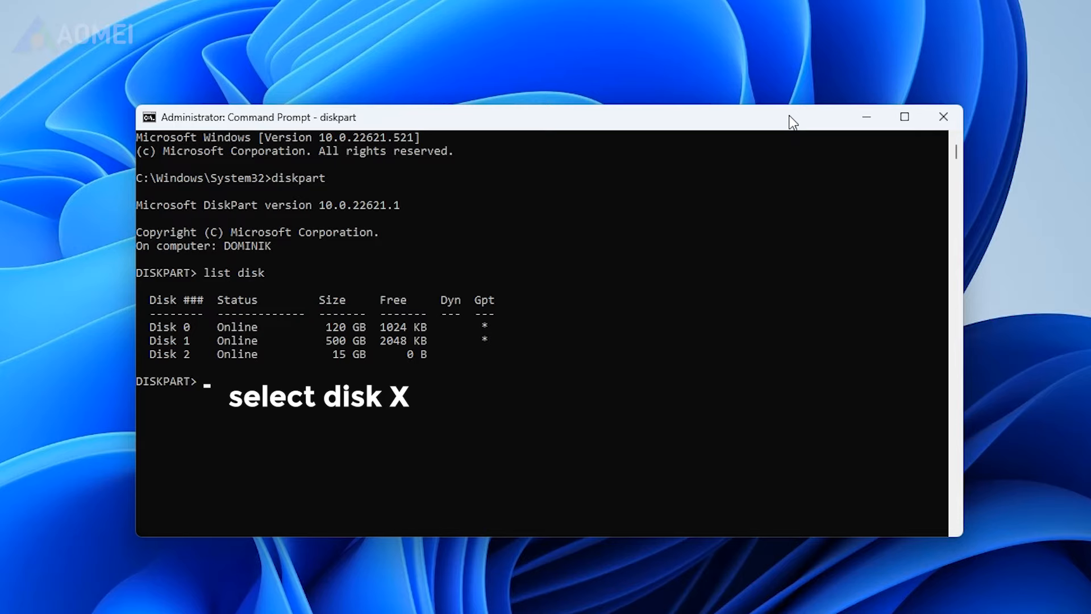
- Select Disk 2 in DiskPart and run clean to wipe it
{"action": "type", "text": "select disk 2"}
{"action": "type", "text": "clean"}
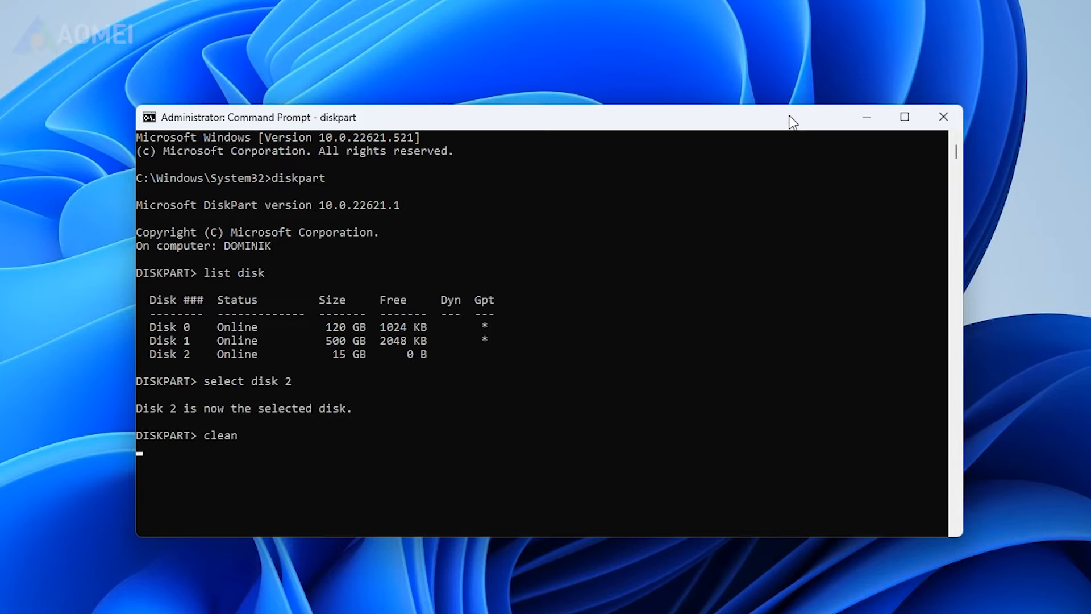
{"action": "key", "text": "Enter"}
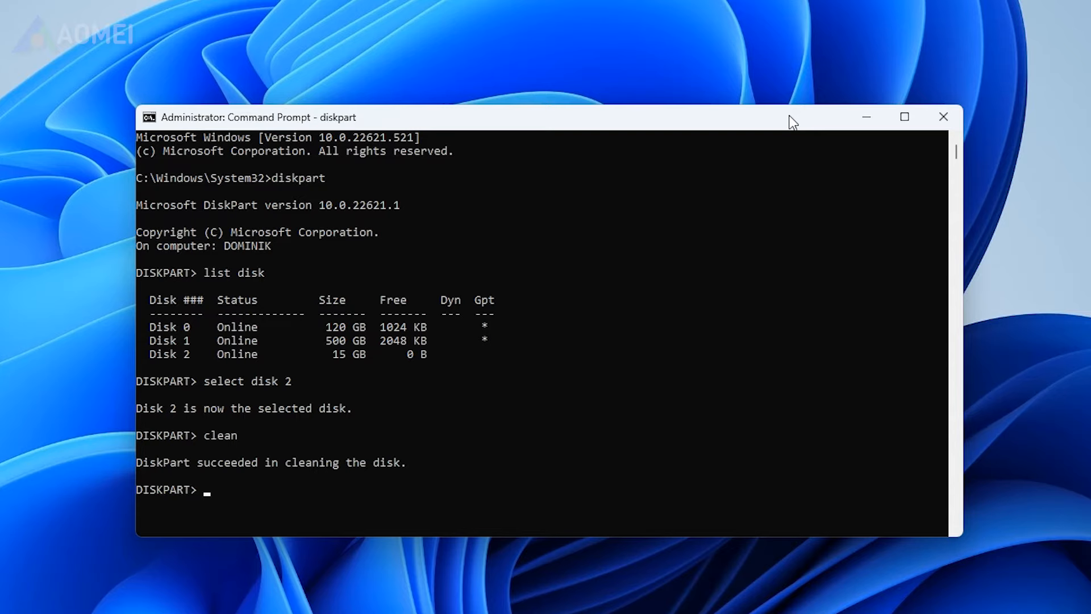
- Create a primary partition on Disk 2, quick-format it as NTFS, and run assign
{"action": "type", "text": "create partition primary"}
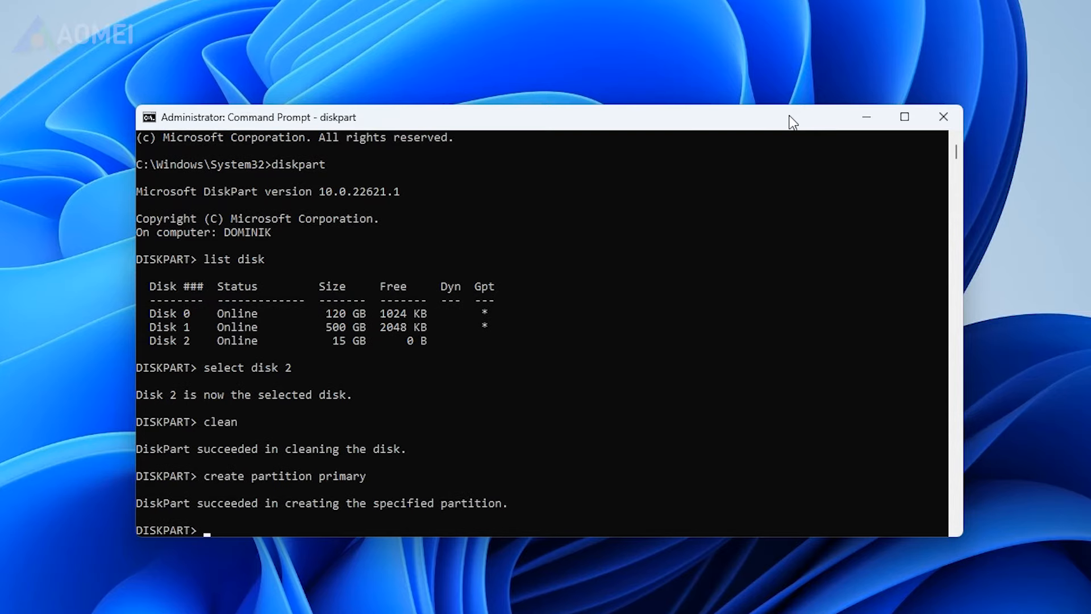
{"action": "type", "text": "f"}
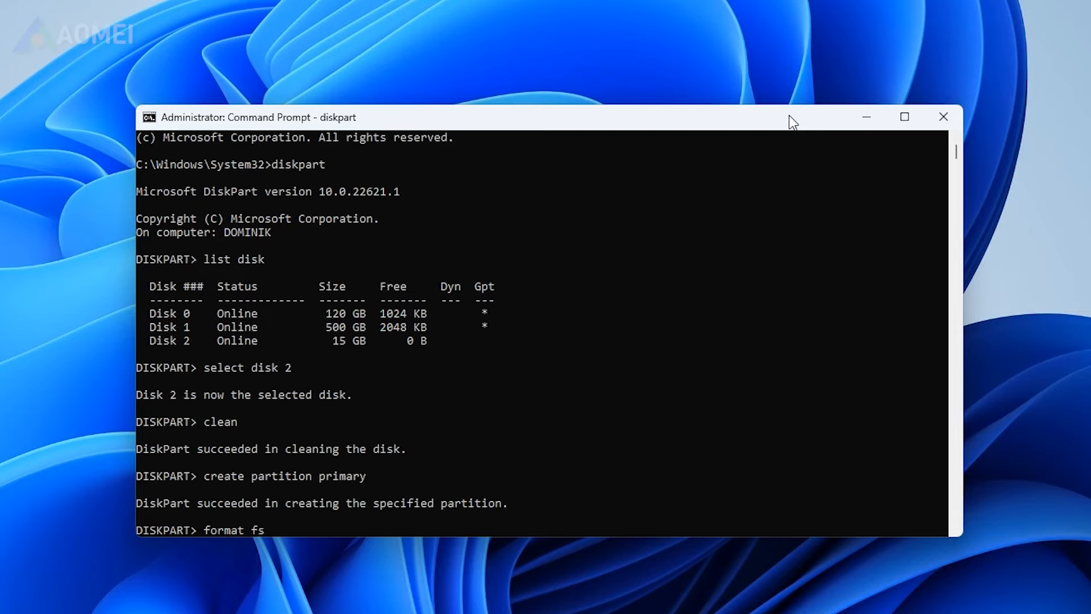
{"action": "type", "text": "=ntfs"}
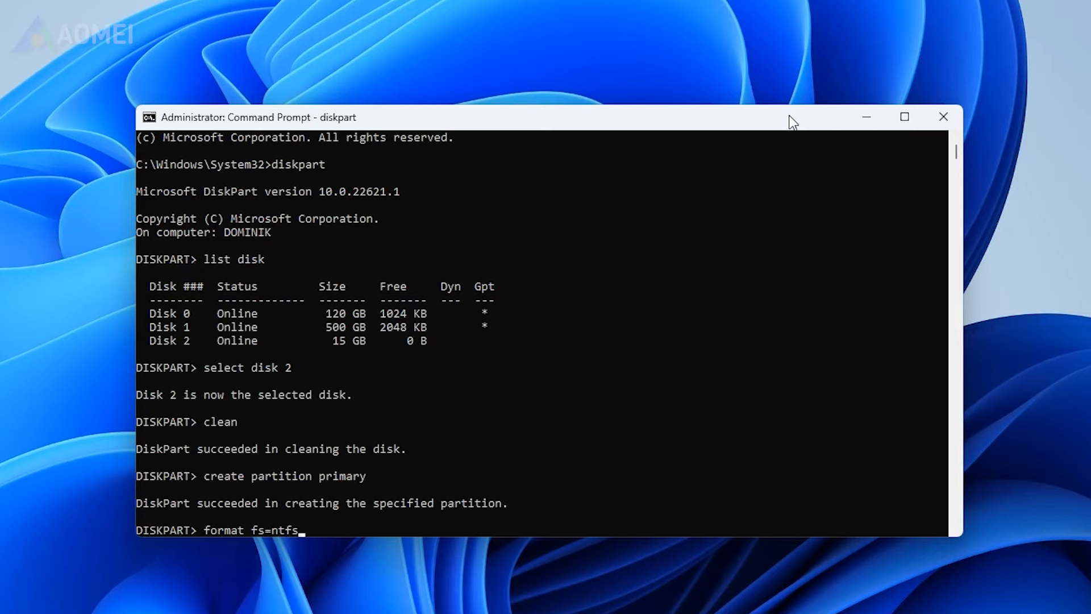
{"action": "type", "text": "quick"}
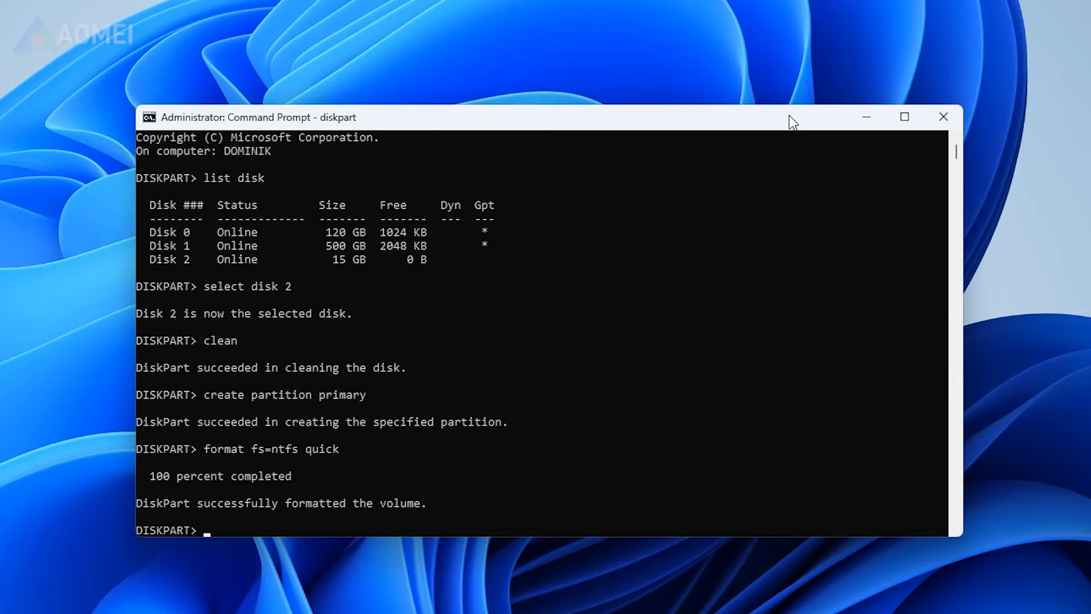
{"action": "type", "text": "assign"}
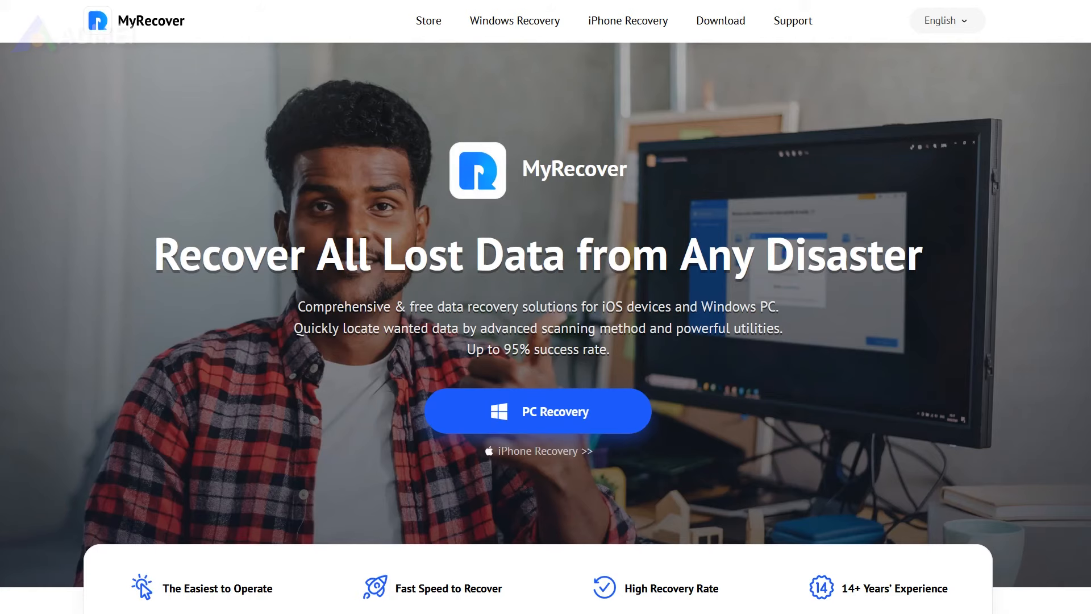
- Scroll the MyRecover homepage past MyRecover for Windows to the All-inclusive File Types Covered section
{"action": "scroll", "scroll_direction": "down", "scroll_amount": 3}
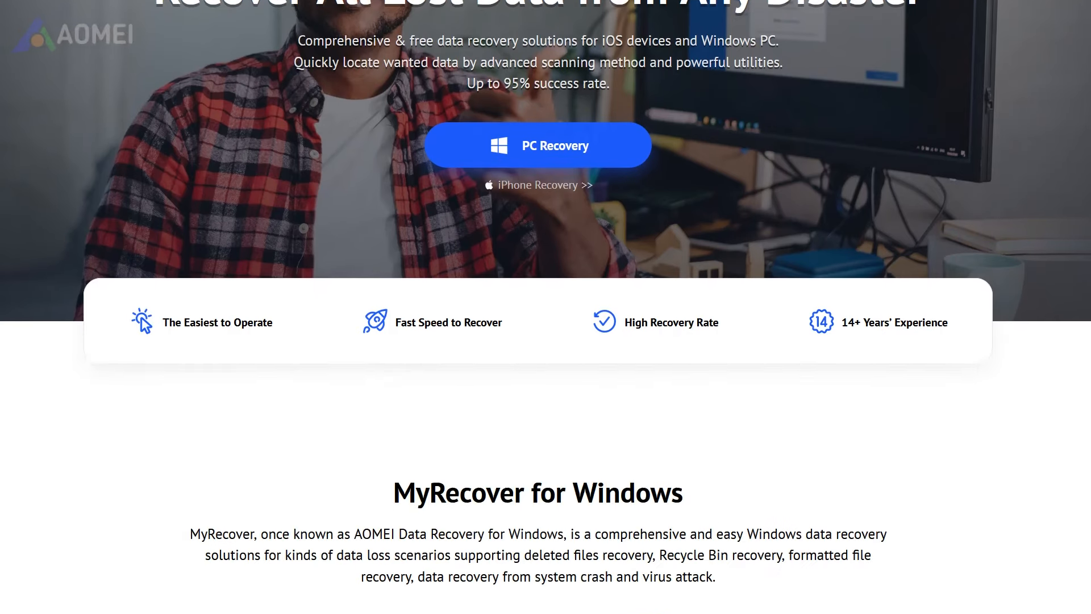
{"action": "scroll", "scroll_direction": "down", "scroll_amount": 3}
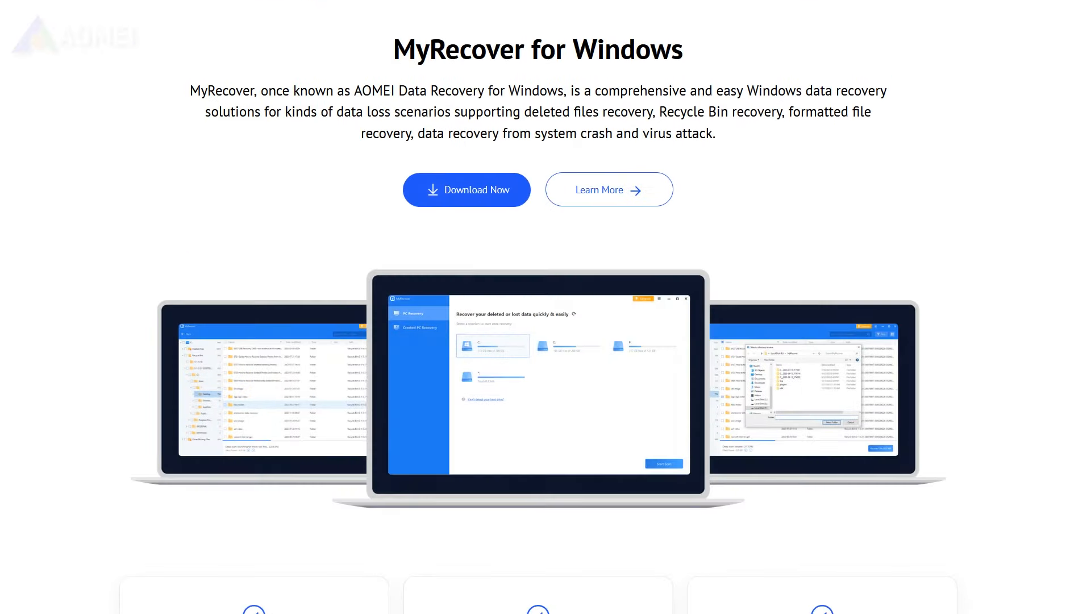
{"action": "scroll", "scroll_direction": "down", "scroll_amount": 3}
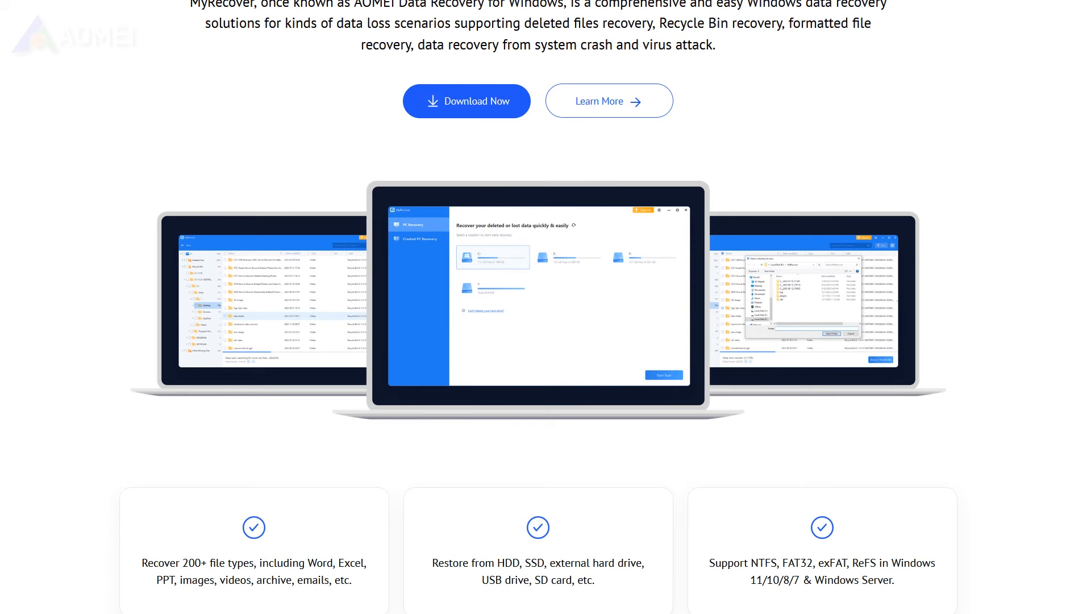
{"action": "scroll", "scroll_direction": "down", "scroll_amount": 3}
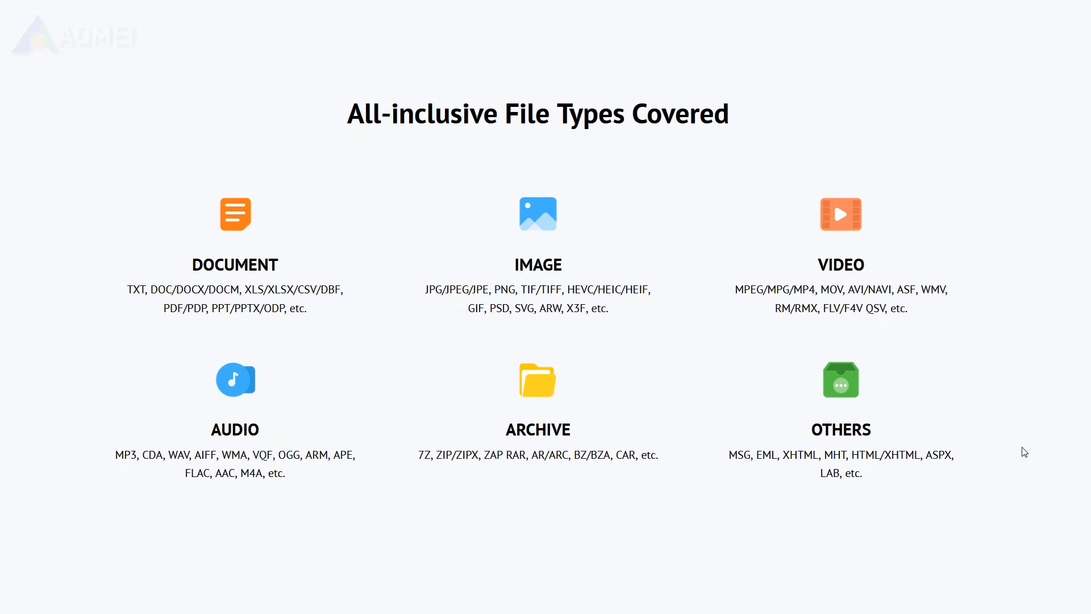